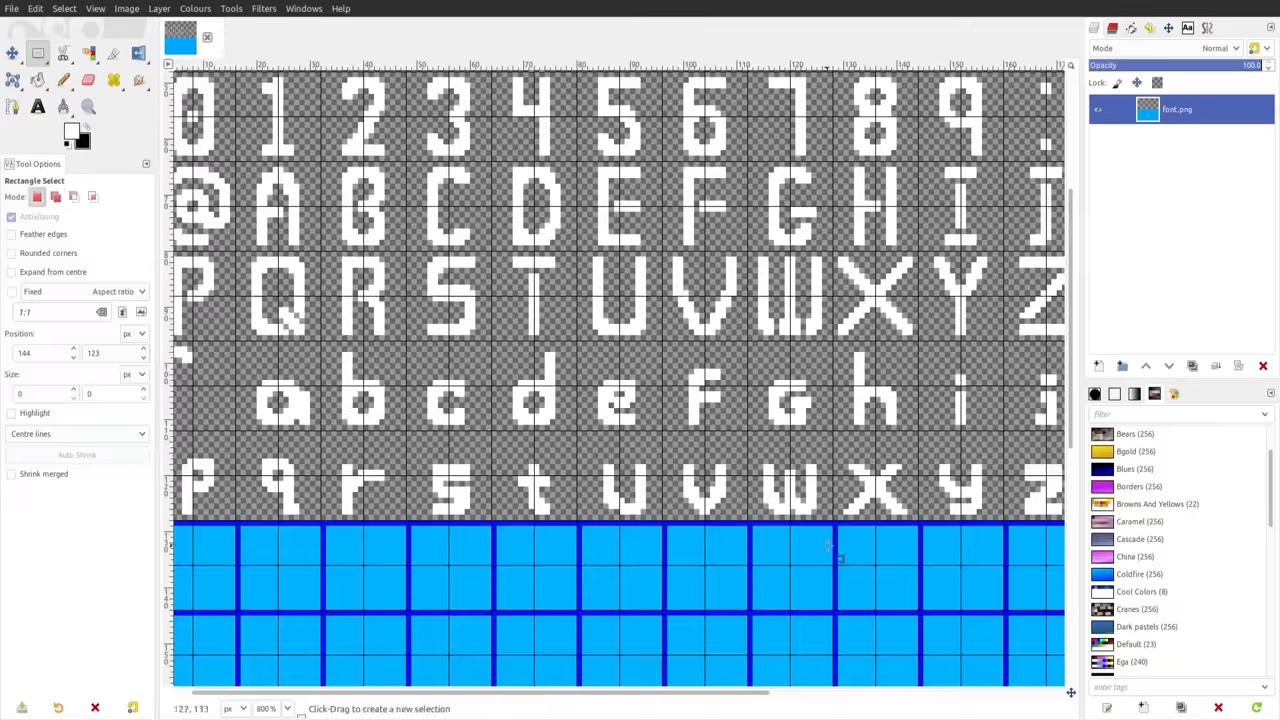
Finish the font.png sheet and bring up the game's pixel-font debug readout.
{"action": "left_click", "coordinate": [89, 78]}
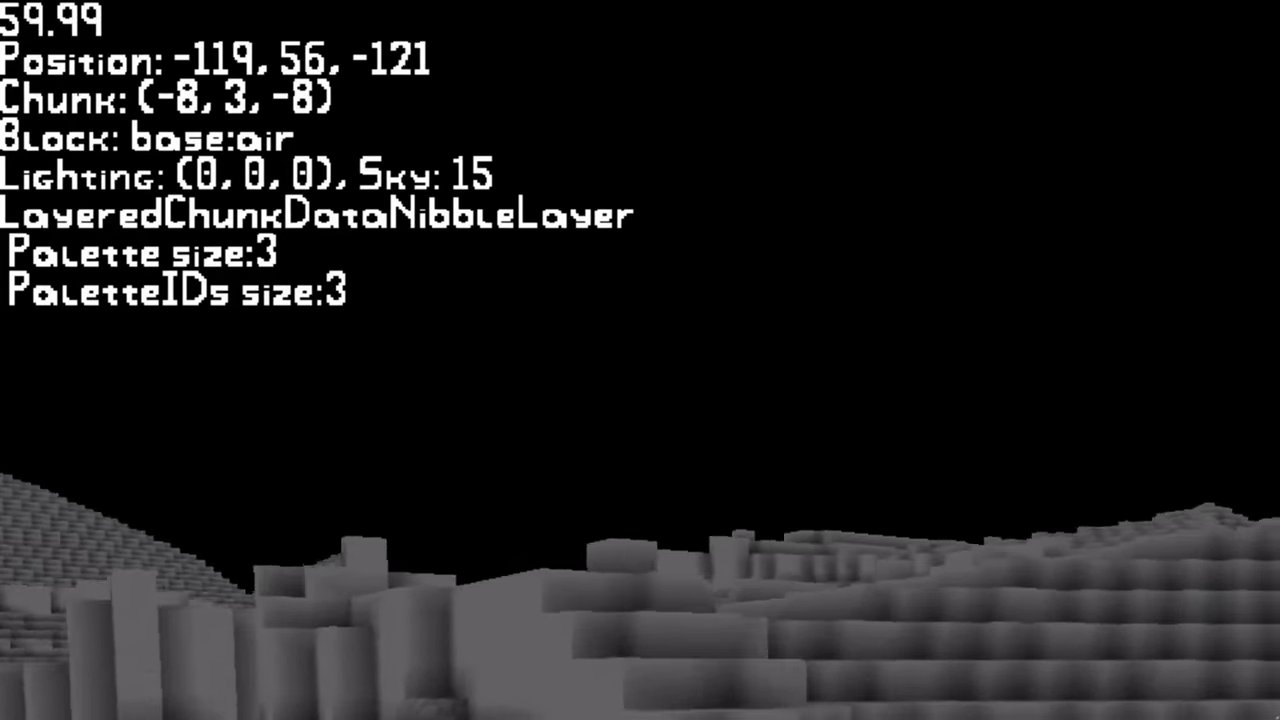
Pause the game to show Return To Game, Options and Return To Main Menu.
{"action": "key", "text": "Escape"}
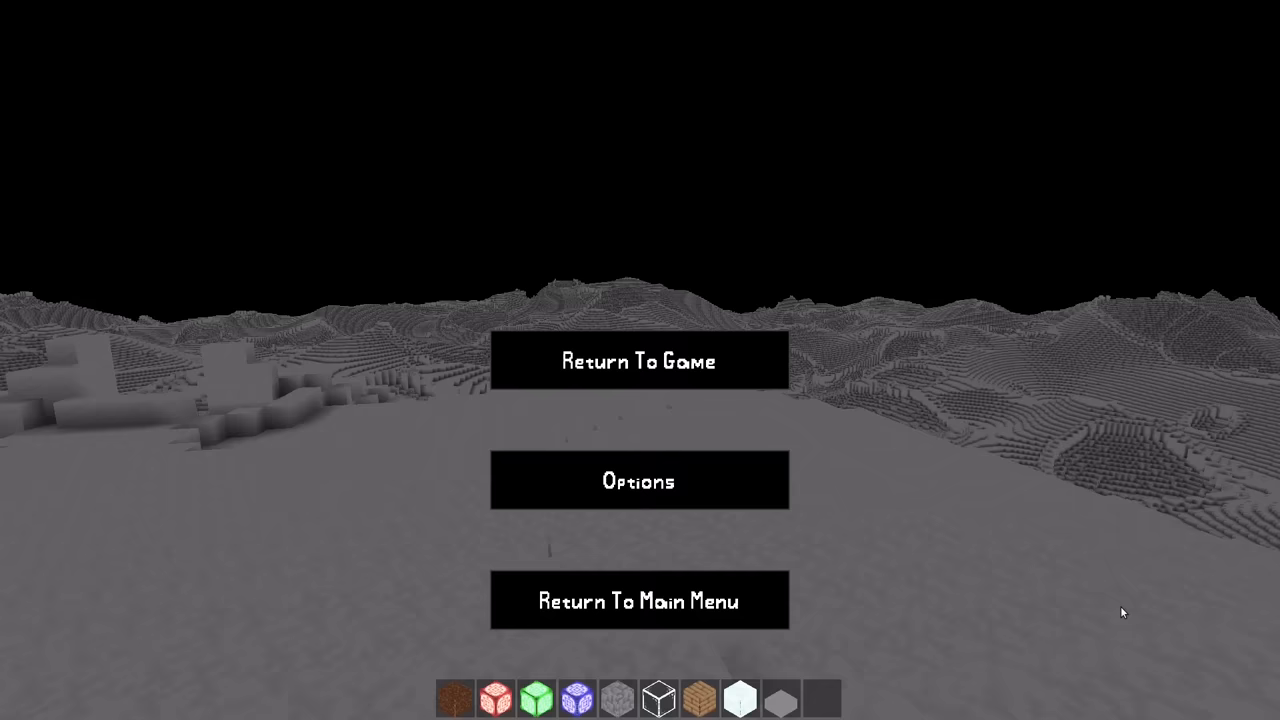
{"action": "mouse_move", "coordinate": [854, 519]}
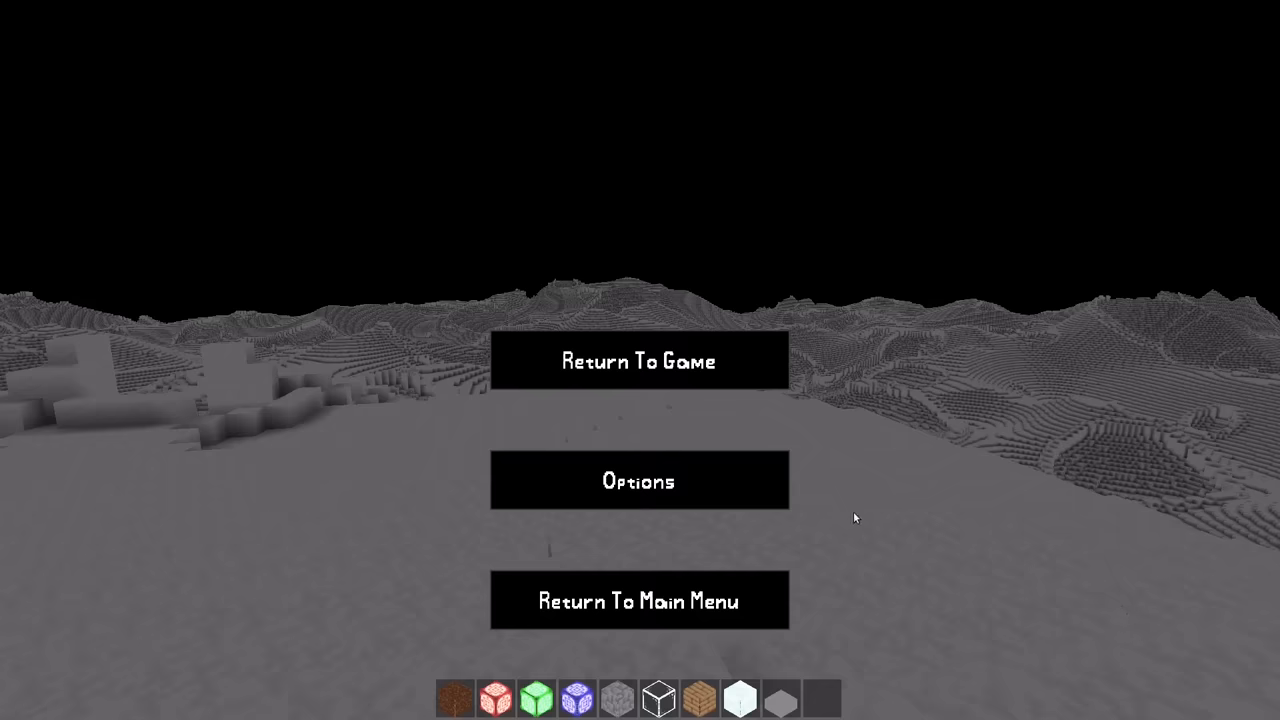
{"action": "mouse_move", "coordinate": [744, 490]}
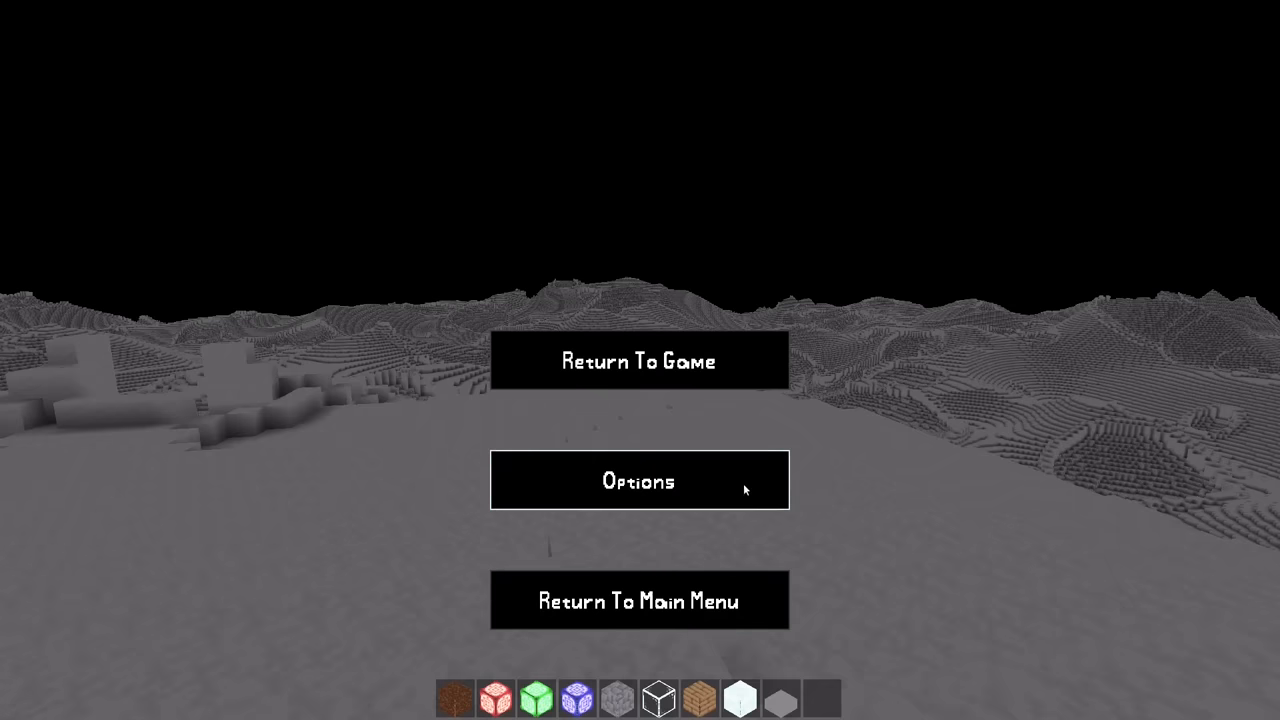
{"action": "mouse_move", "coordinate": [747, 369]}
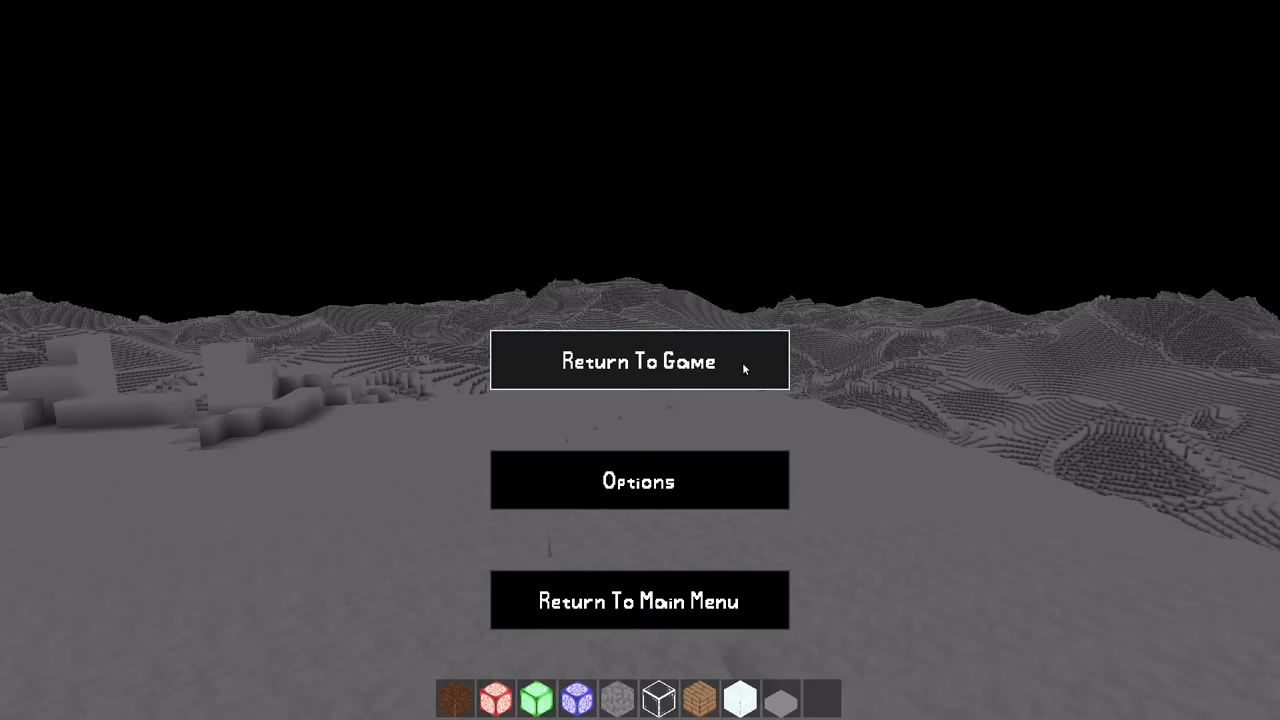
{"action": "mouse_move", "coordinate": [810, 415]}
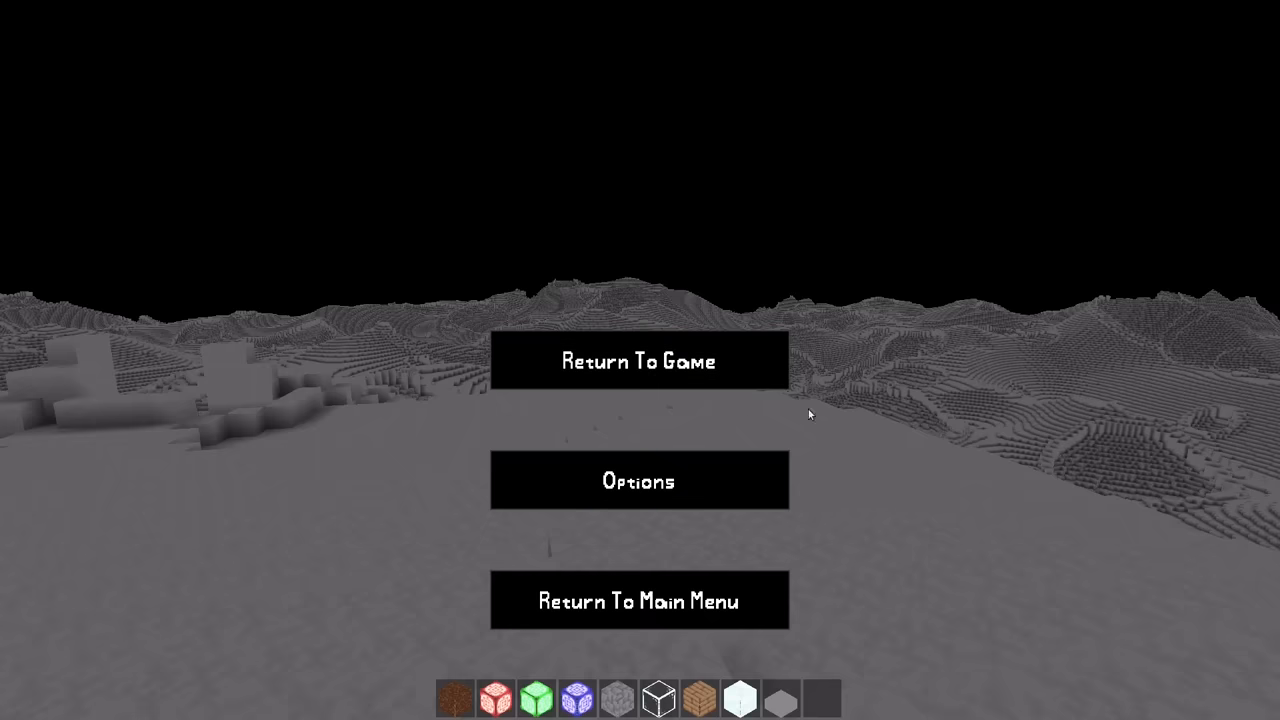
{"action": "mouse_move", "coordinate": [767, 385]}
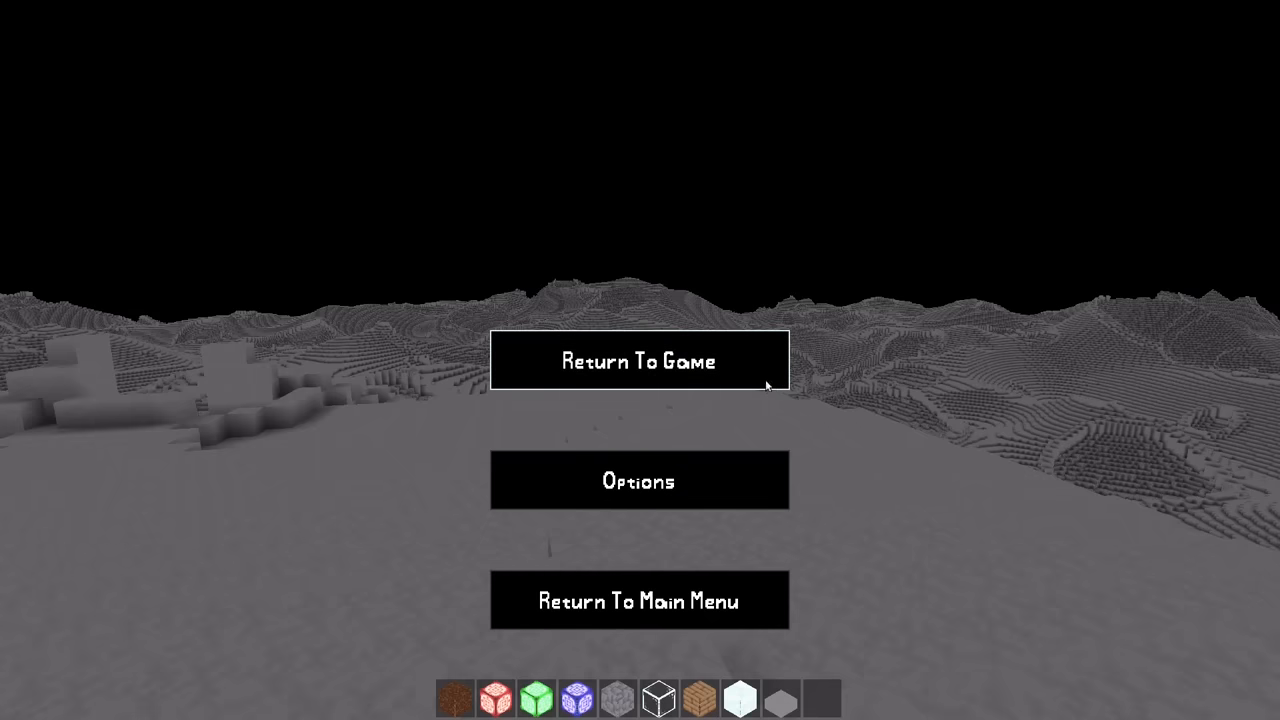
{"action": "mouse_move", "coordinate": [813, 476]}
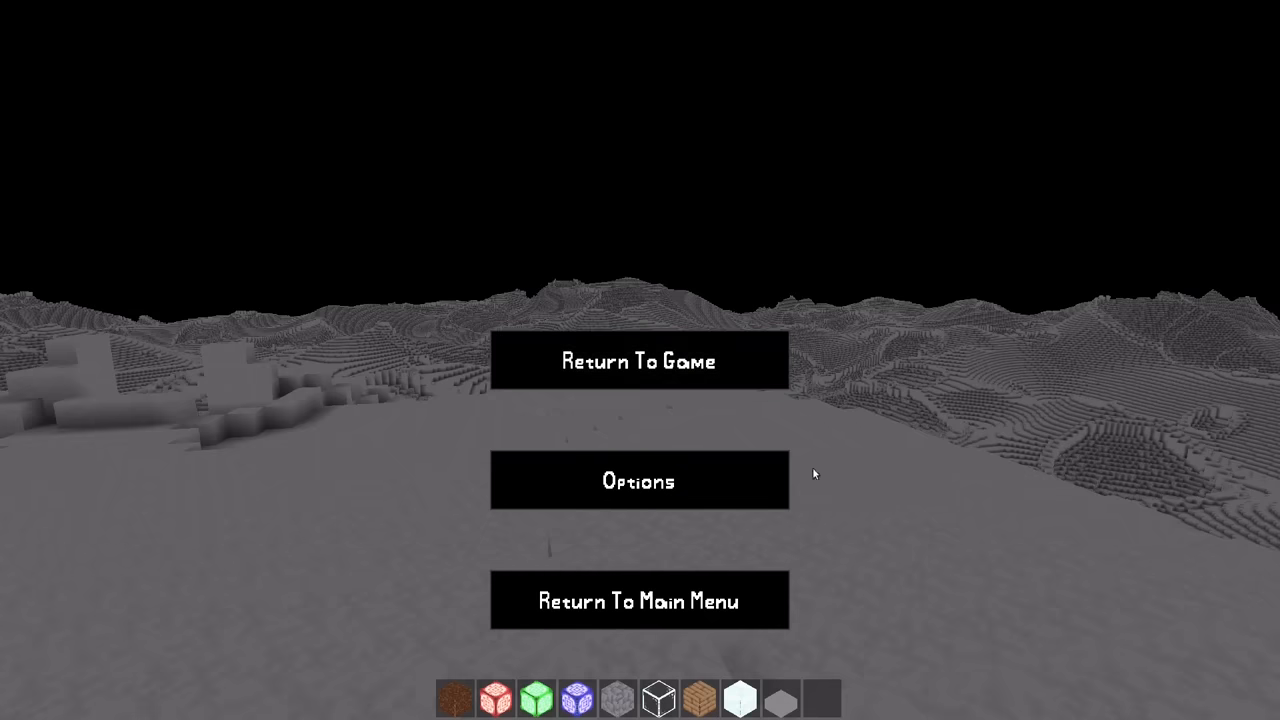
In Options, cycle render distance through 16 back to 48 chunks, then view Keybinds.
{"action": "left_click", "coordinate": [639, 481]}
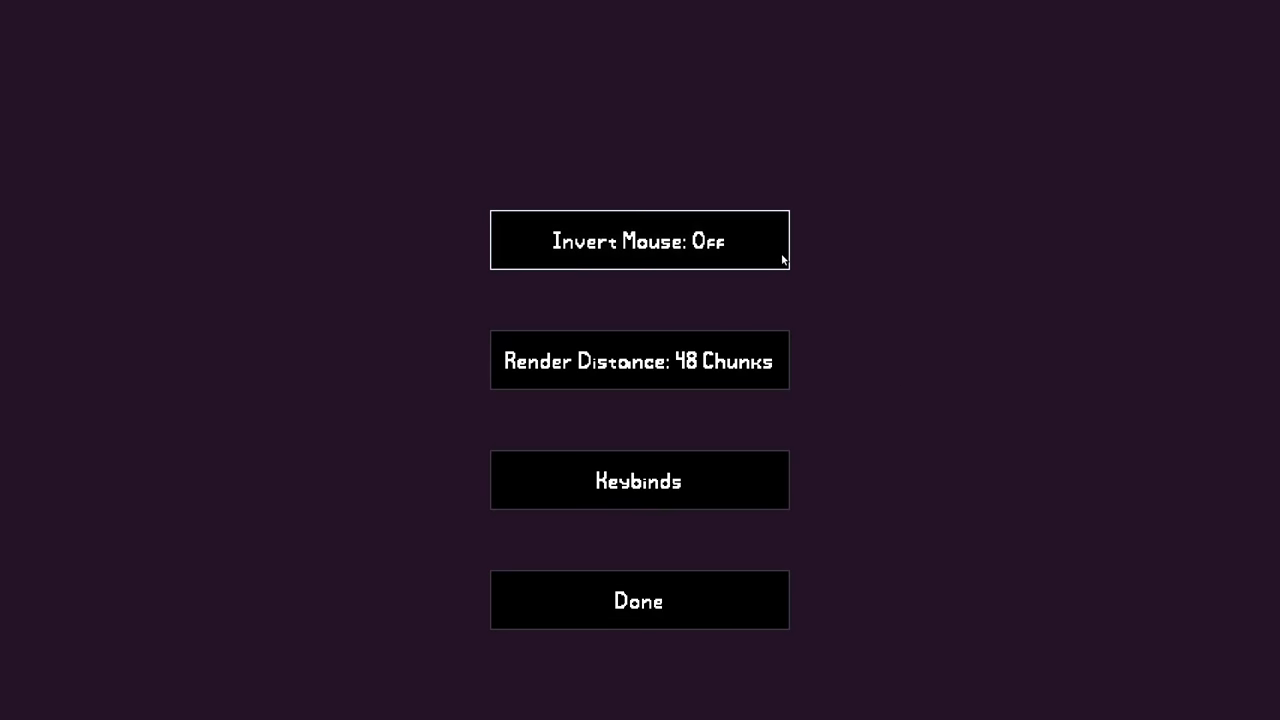
{"action": "mouse_move", "coordinate": [888, 344]}
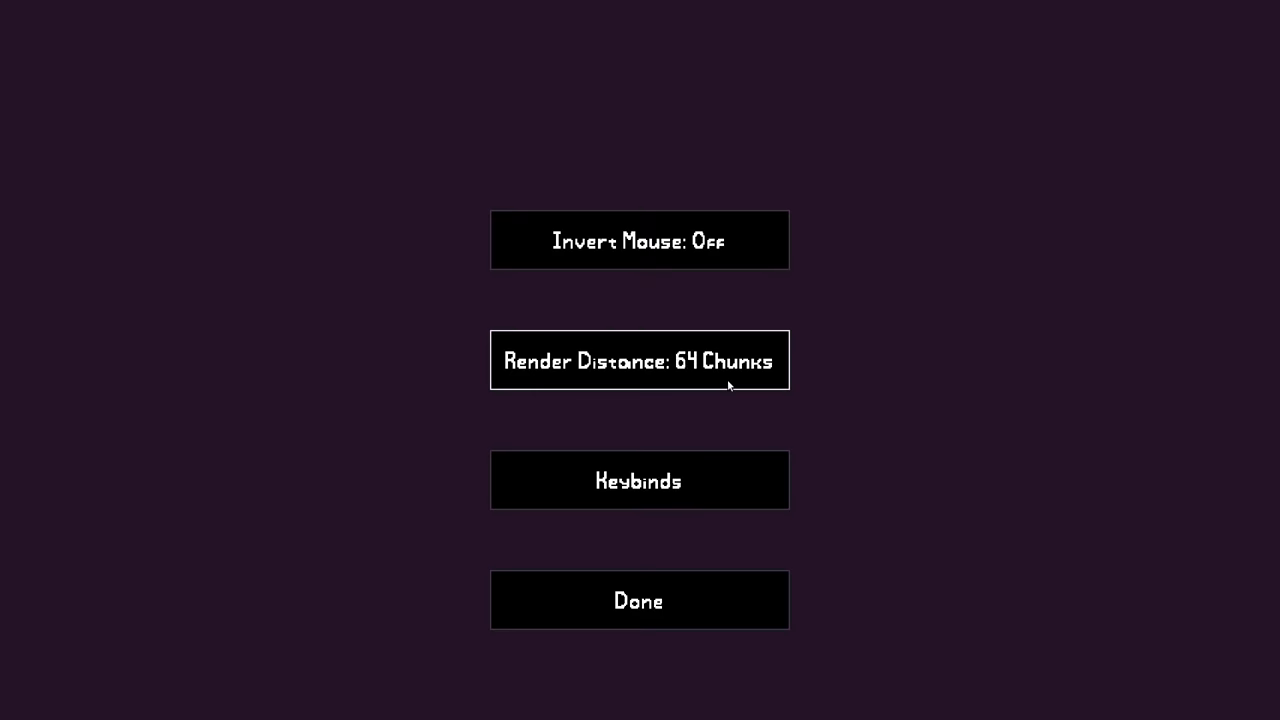
{"action": "left_click", "coordinate": [639, 361]}
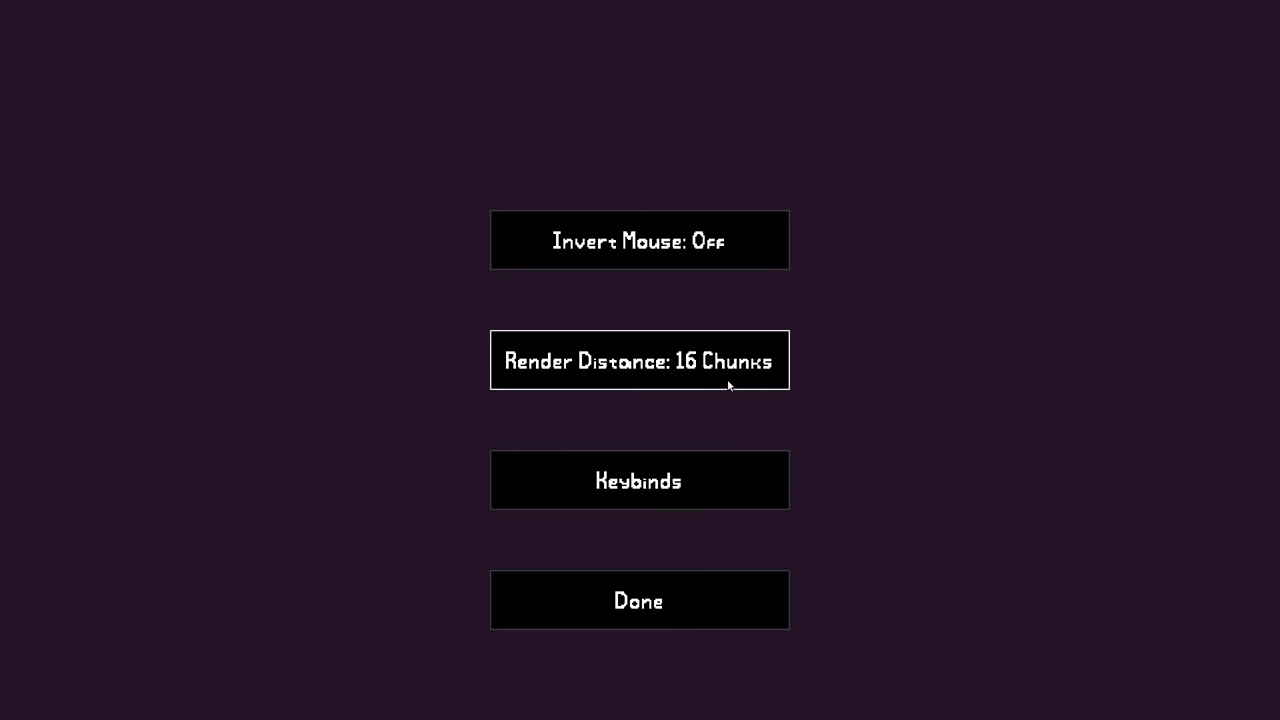
{"action": "left_click", "coordinate": [639, 360]}
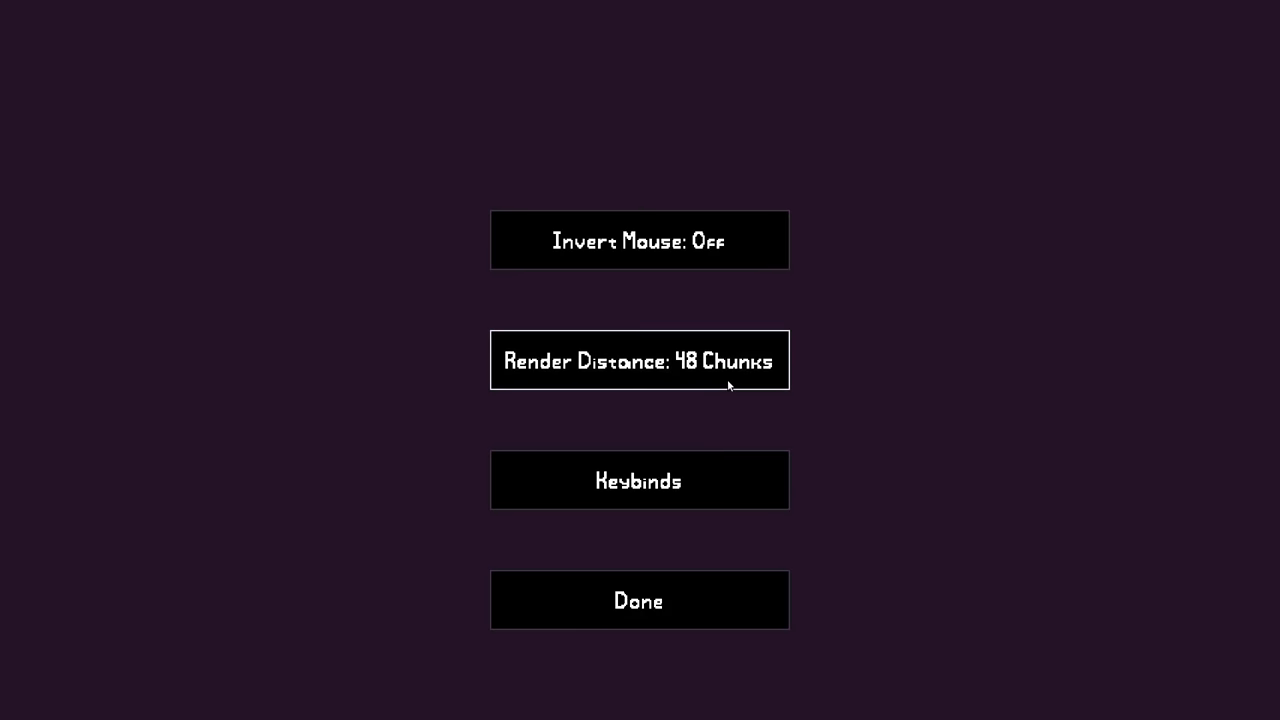
{"action": "left_click", "coordinate": [639, 480]}
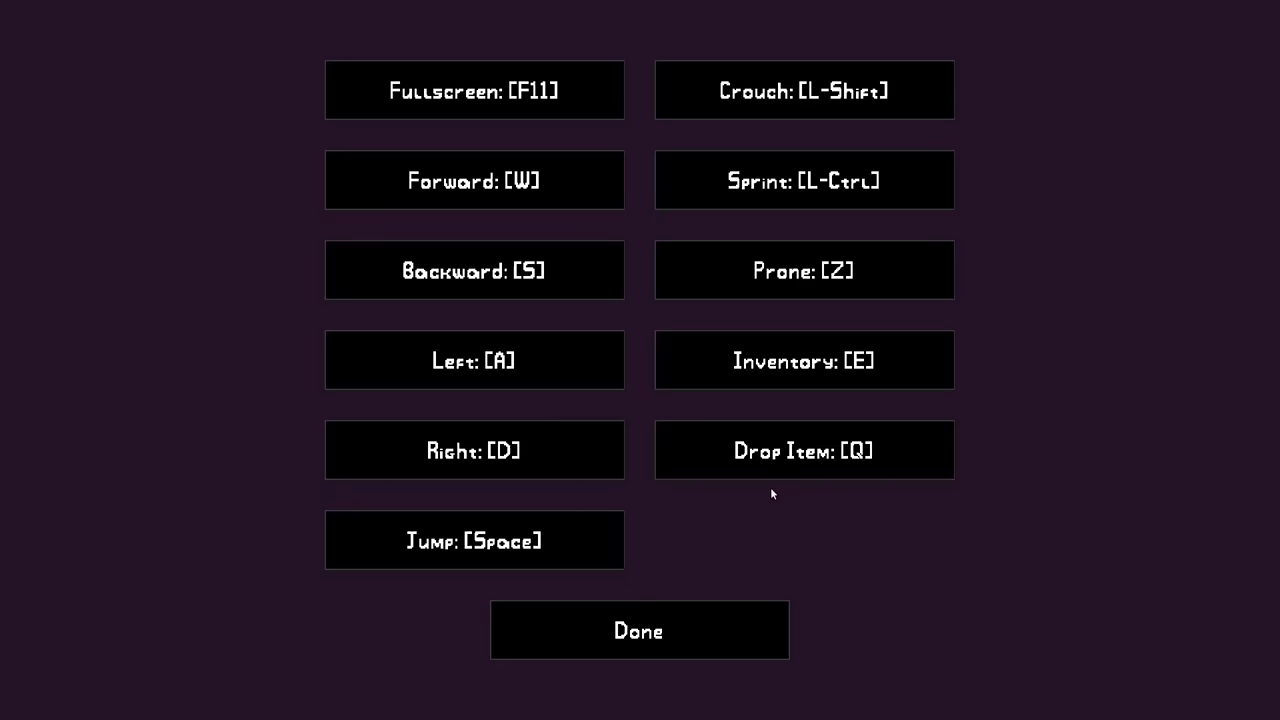
{"action": "mouse_move", "coordinate": [787, 467]}
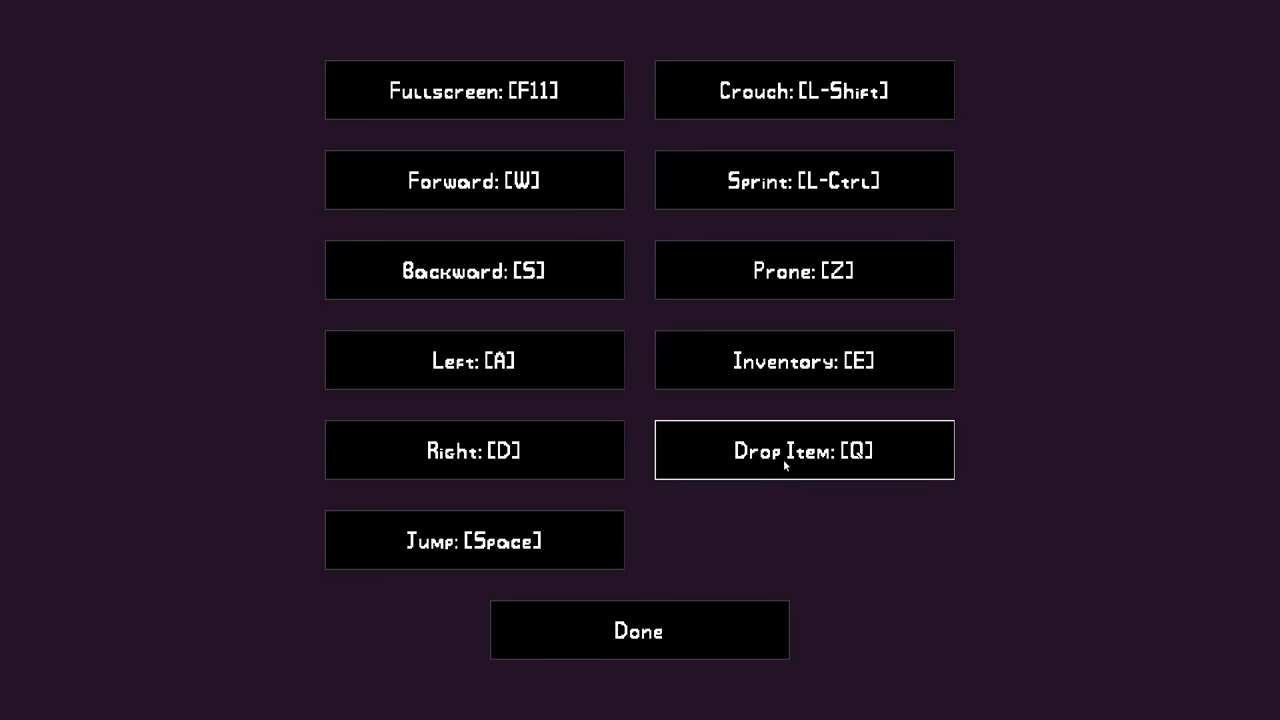
Rebind Drop Item to Q and leave the keybinds screen.
{"action": "left_click", "coordinate": [804, 450]}
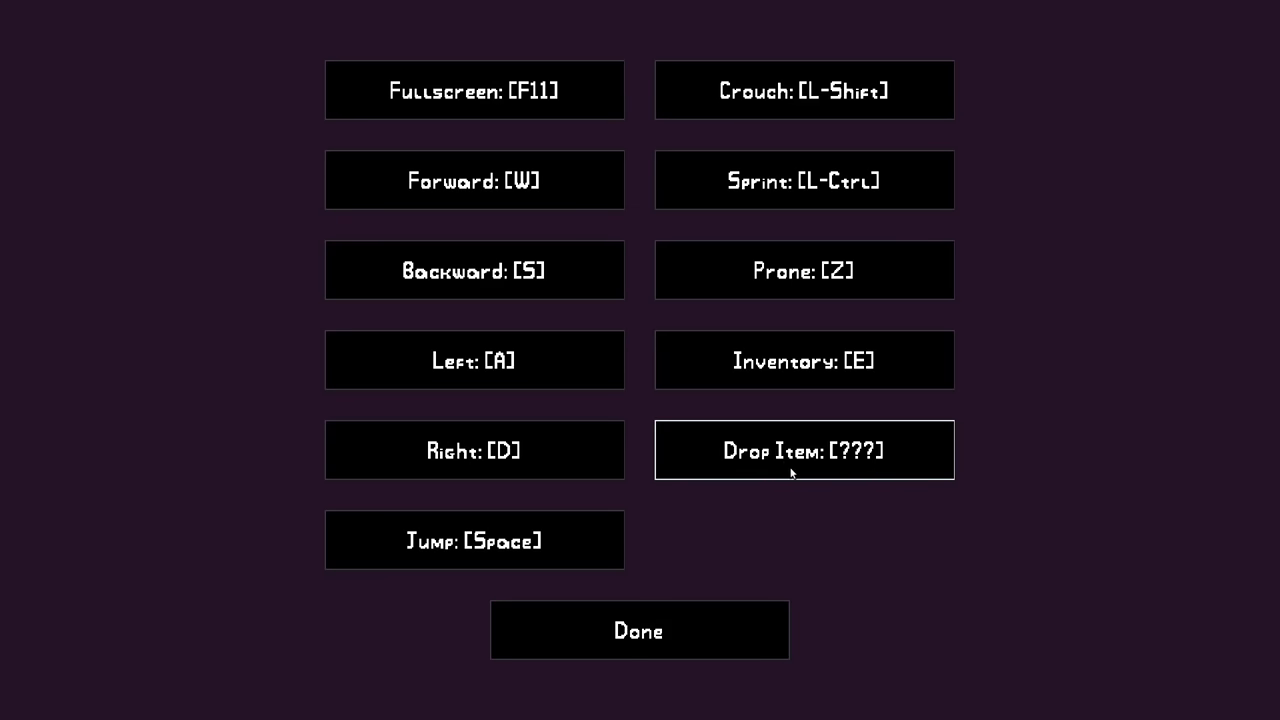
{"action": "key", "text": "q"}
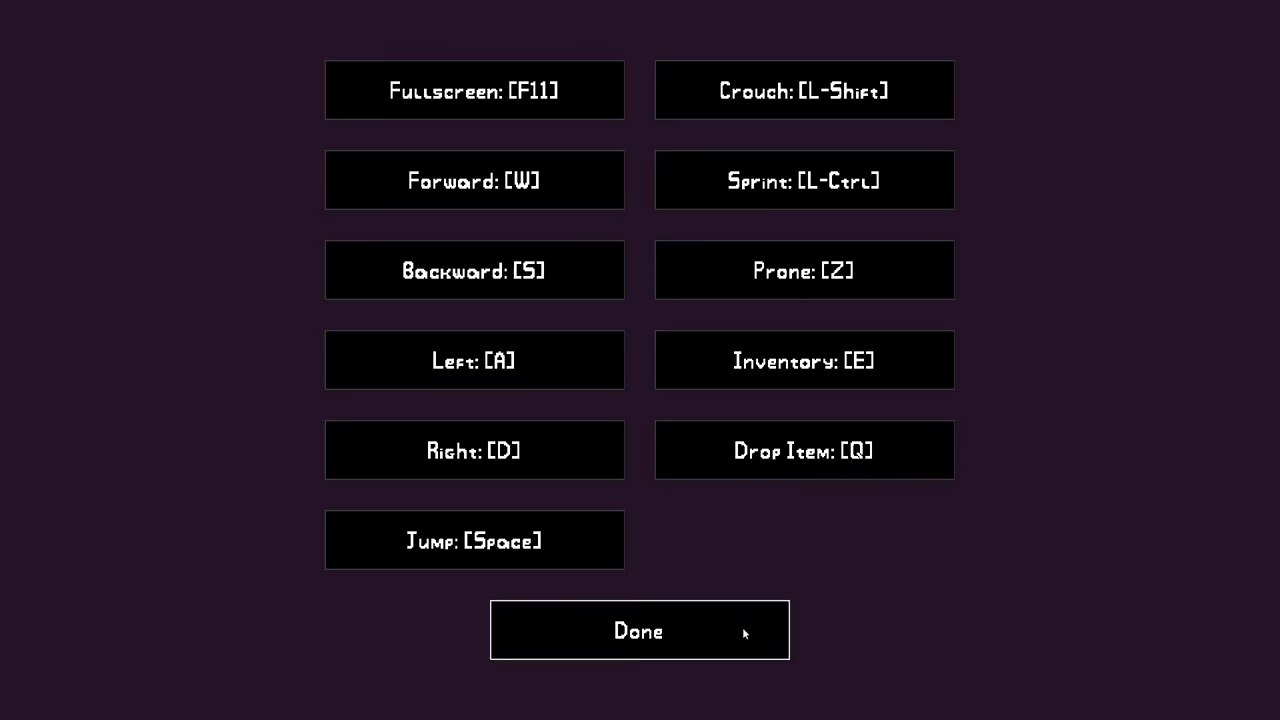
{"action": "left_click", "coordinate": [638, 630]}
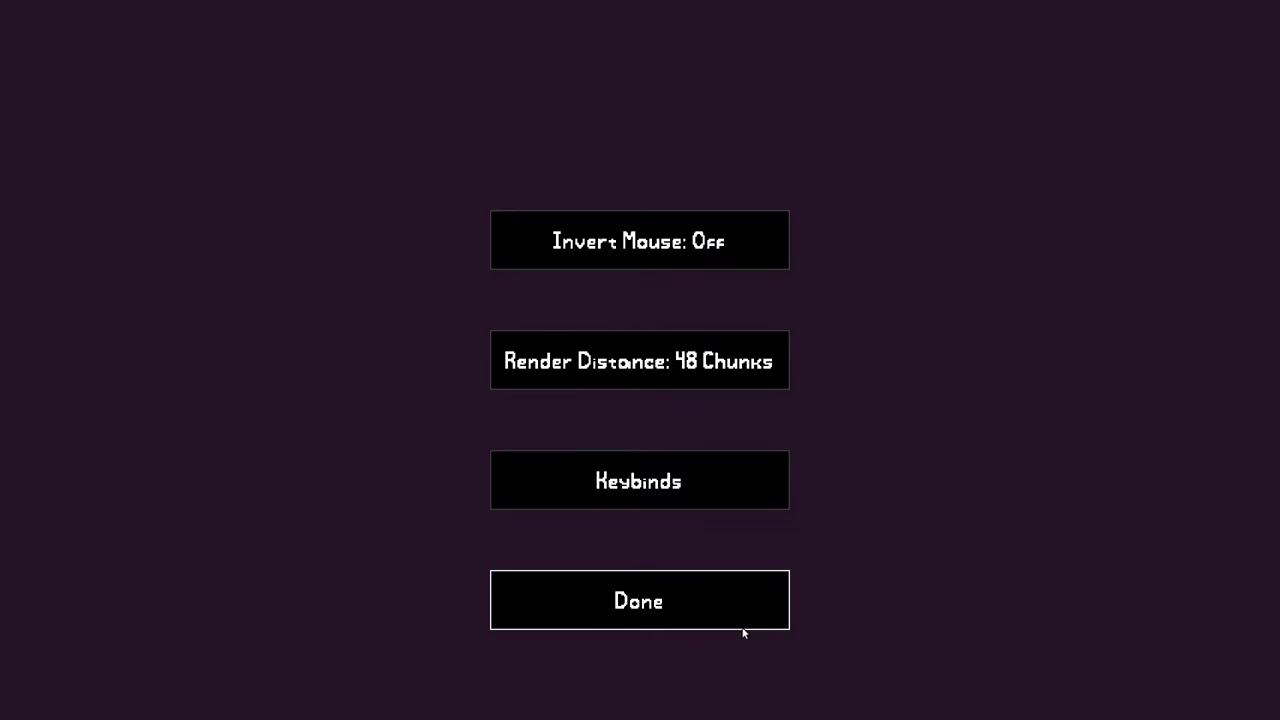
Close options, exit the world to the main menu, and quit the game.
{"action": "left_click", "coordinate": [638, 600]}
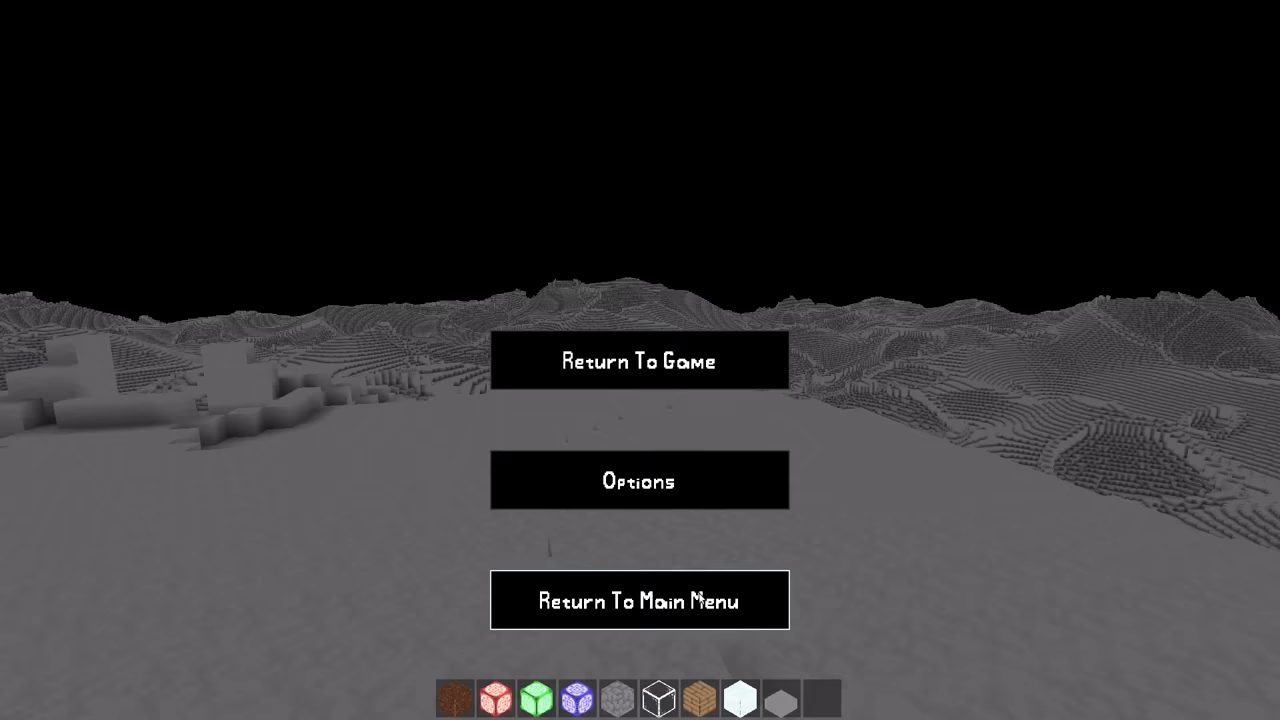
{"action": "left_click", "coordinate": [639, 600]}
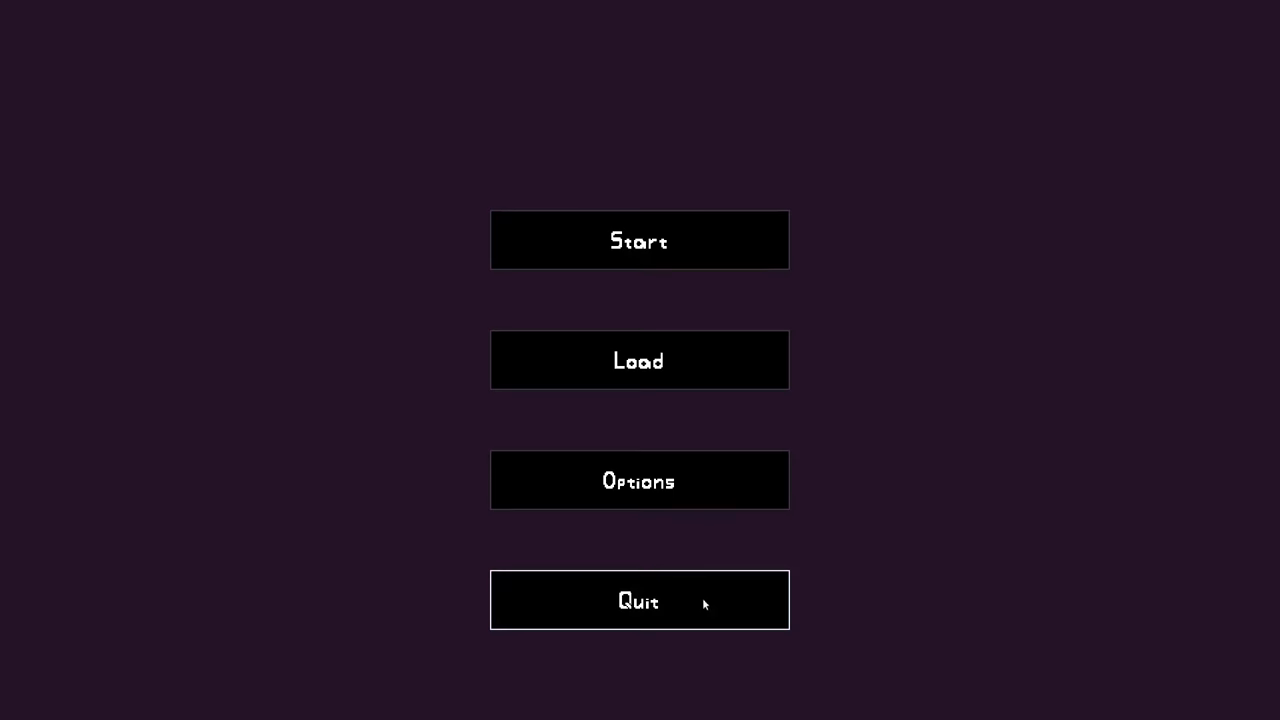
{"action": "left_click", "coordinate": [639, 239]}
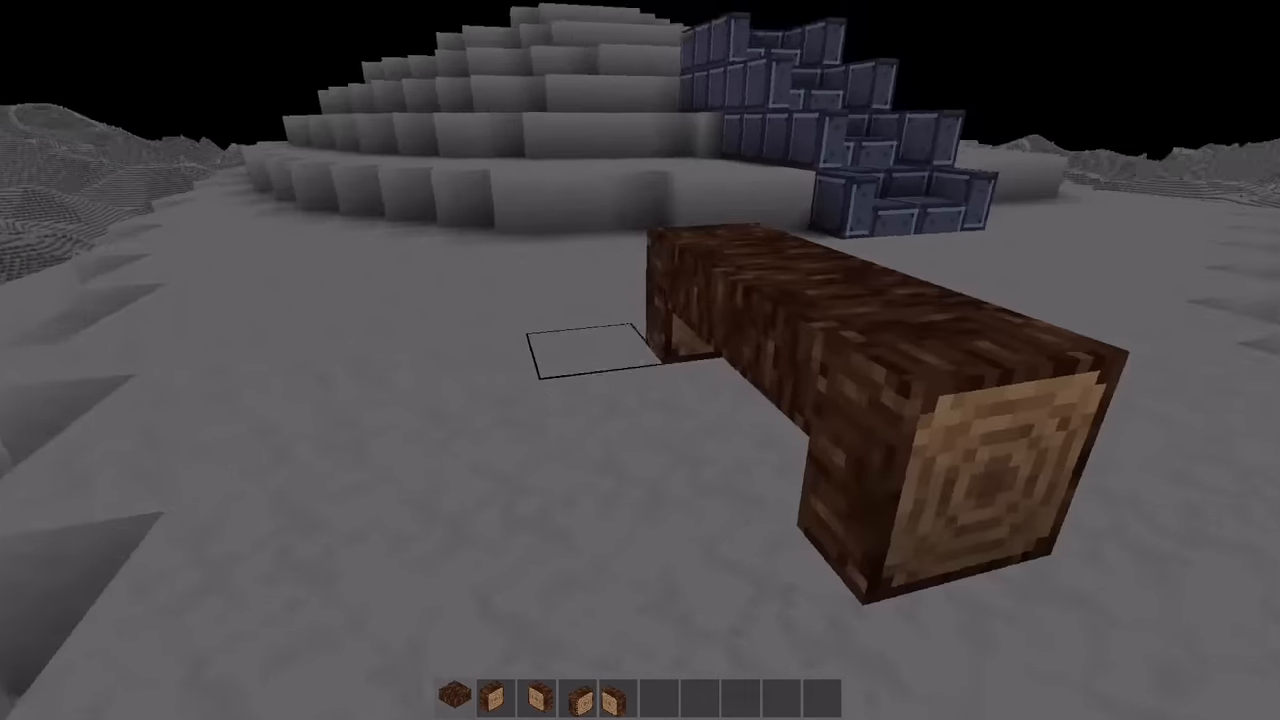
Build a wooden log structure and blue brick slab steps beside the white mound.
{"action": "key", "text": "E"}
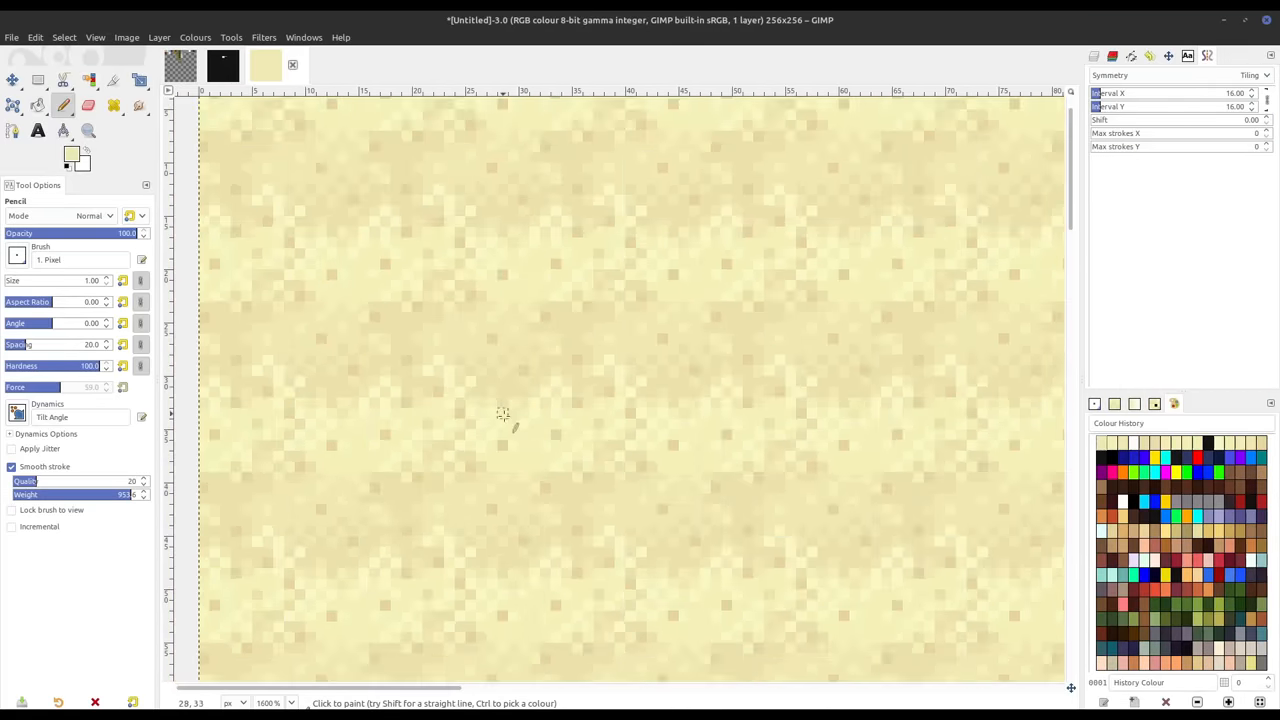
Paint a speckled sandy-yellow 256×256 texture with 16-pixel tiling symmetry.
{"action": "left_click", "coordinate": [37, 80]}
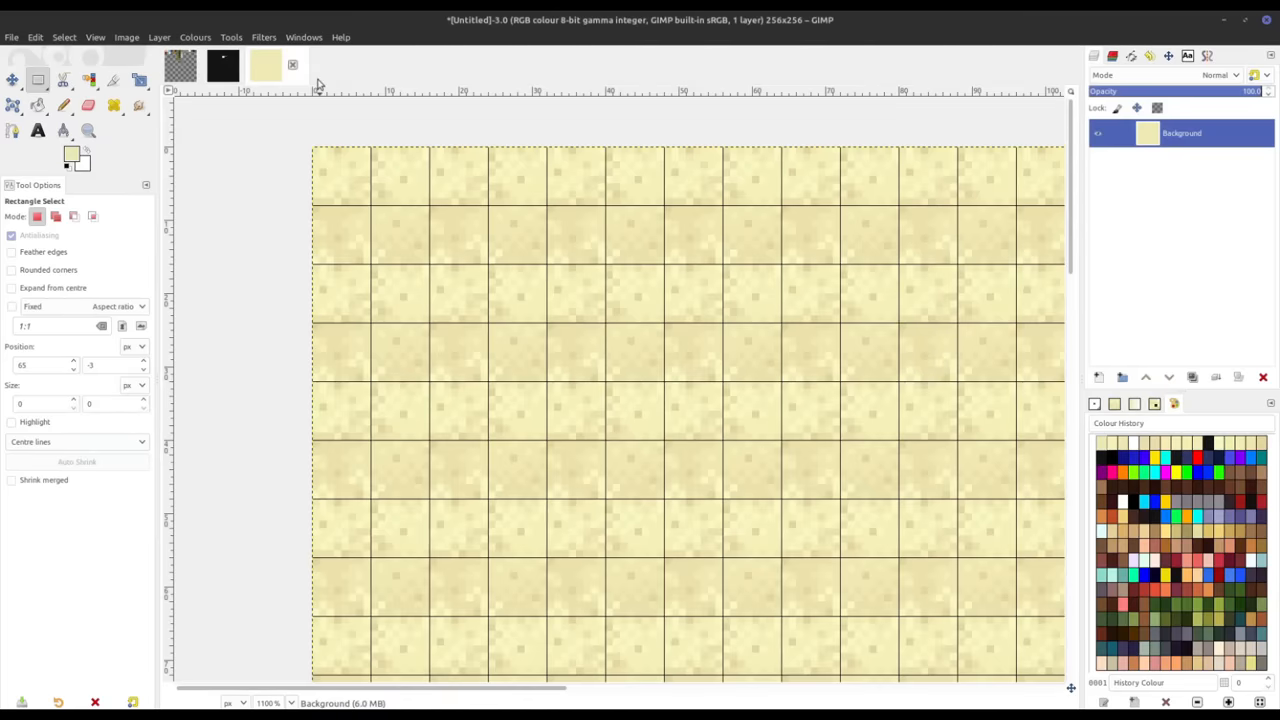
{"action": "mouse_move", "coordinate": [318, 73]}
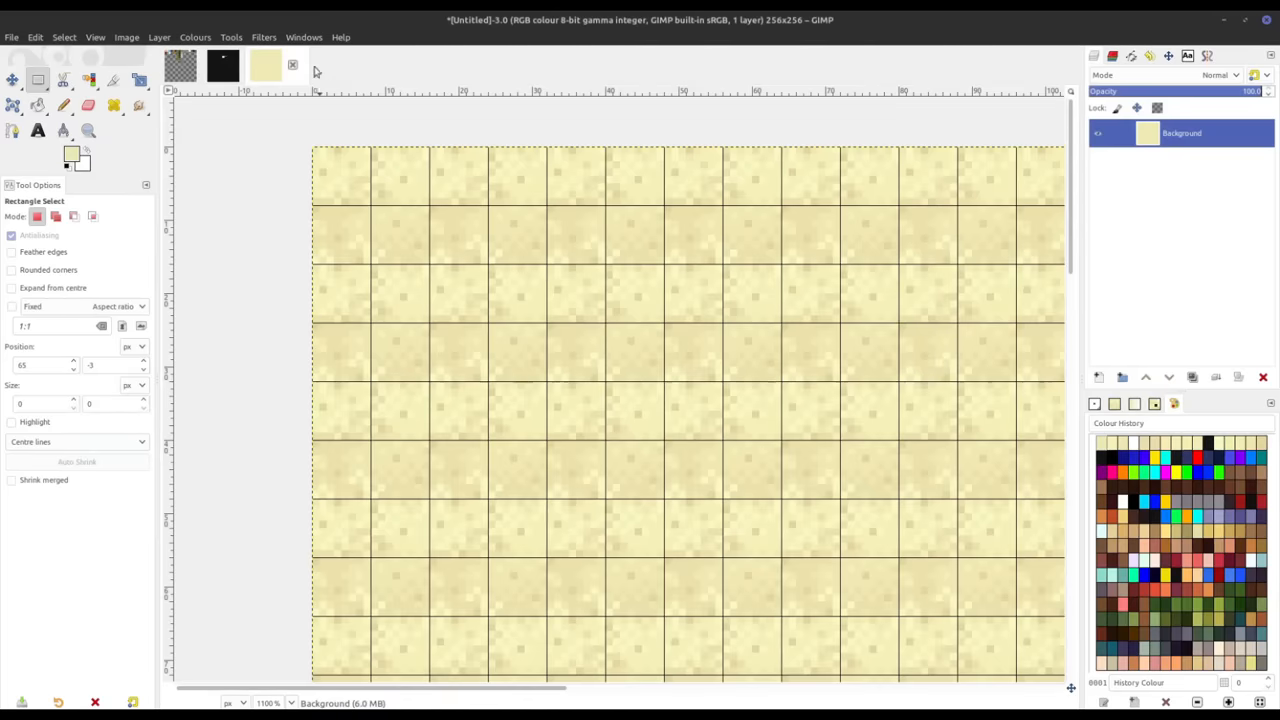
Set Symmetry Painting to None on the sand texture, leaving the 16-pixel grid shown.
{"action": "left_click", "coordinate": [303, 37]}
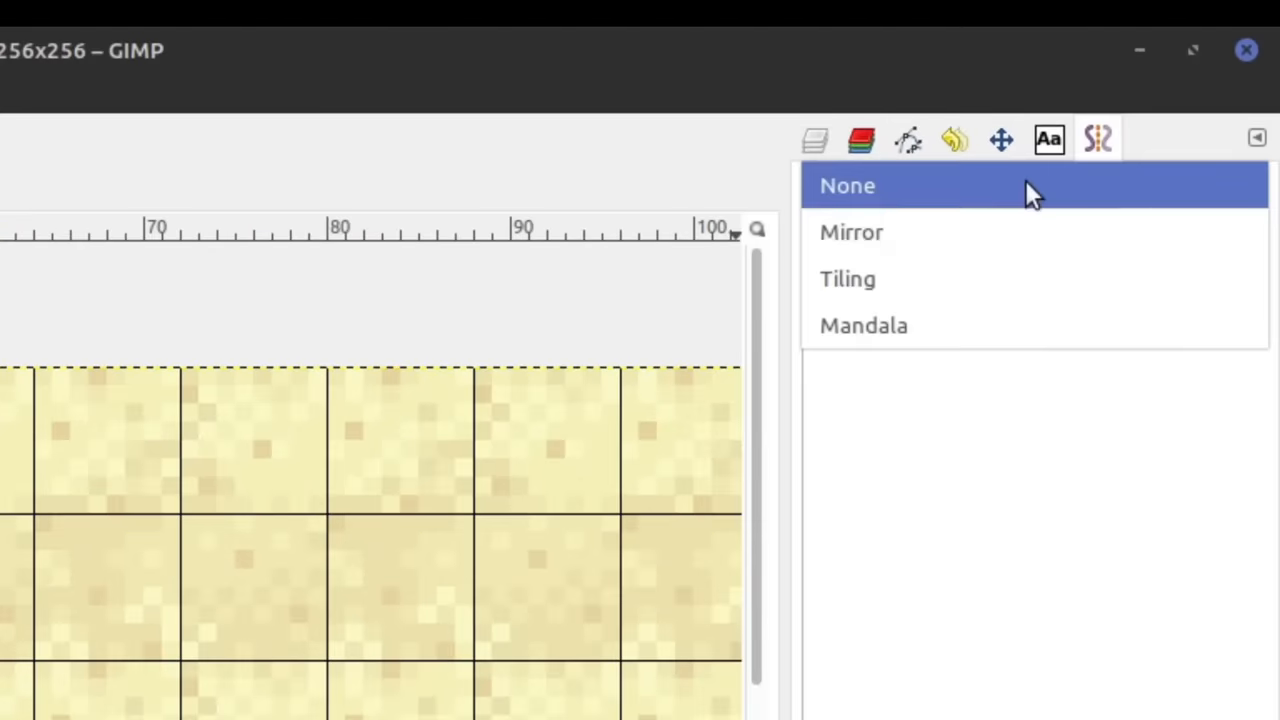
{"action": "left_click", "coordinate": [847, 279]}
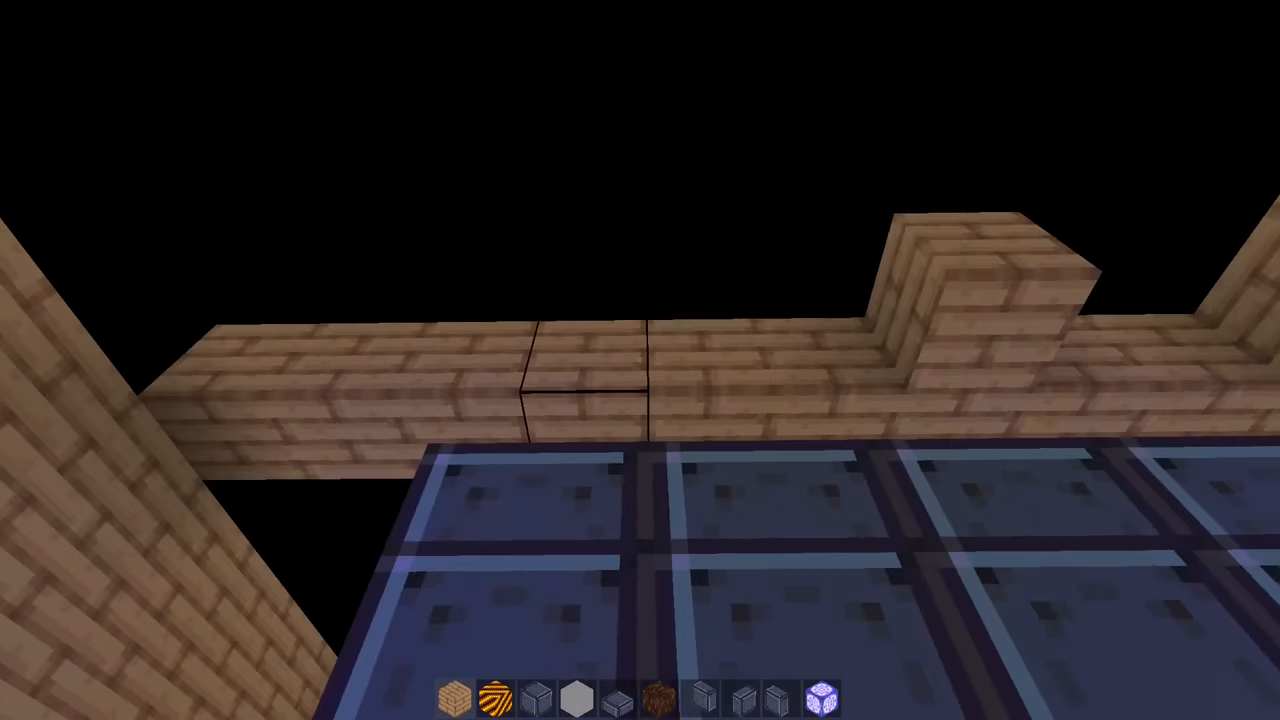
{"action": "mouse_move", "coordinate": [640, 360]}
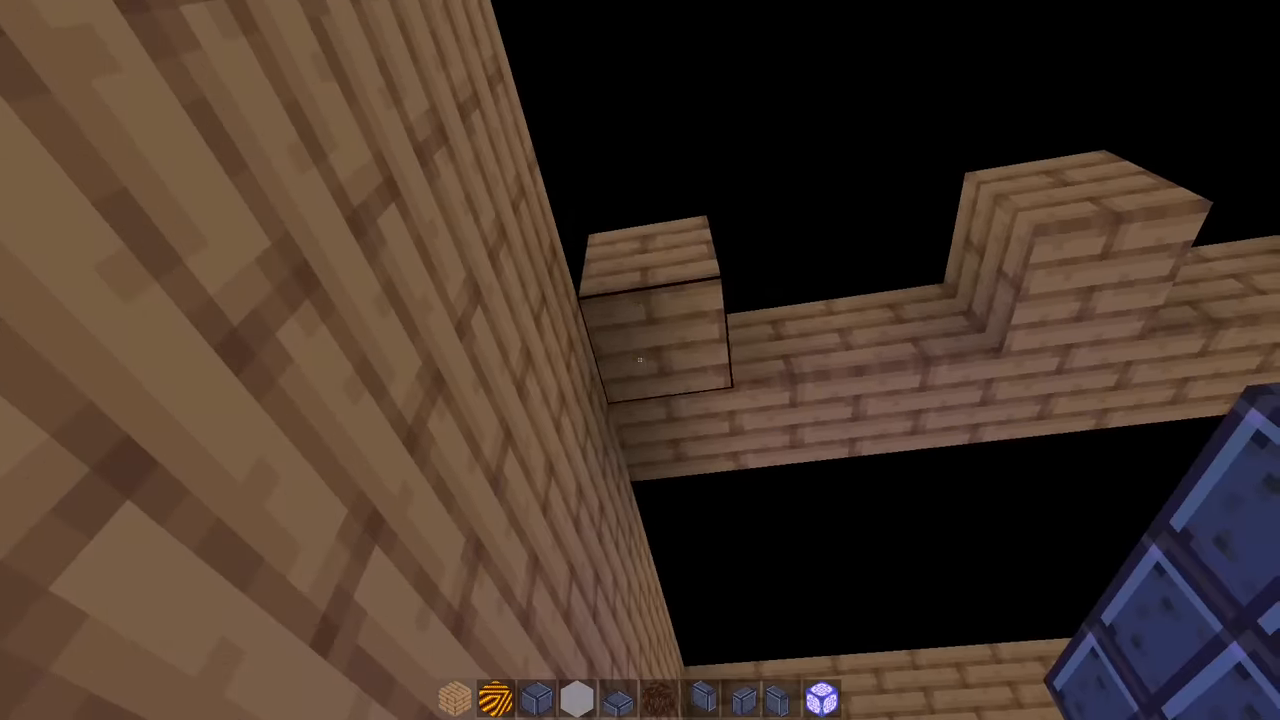